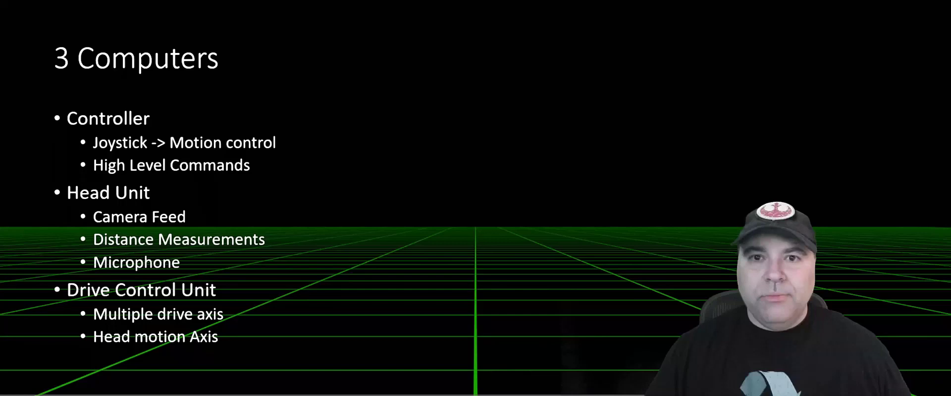
key("Right")
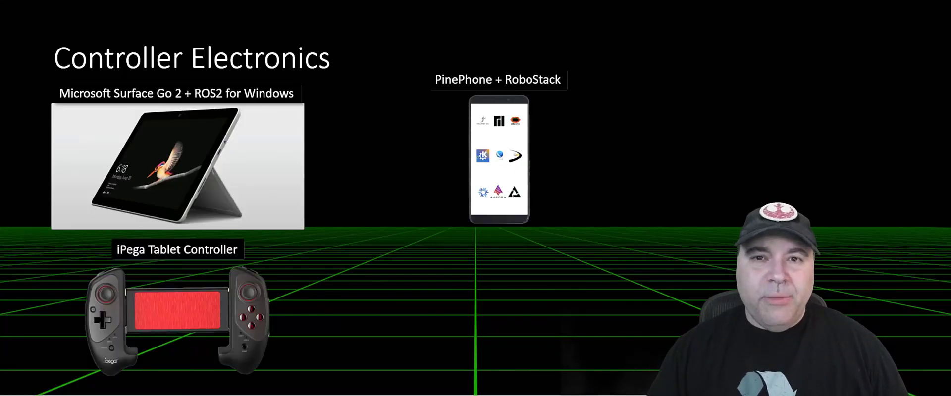